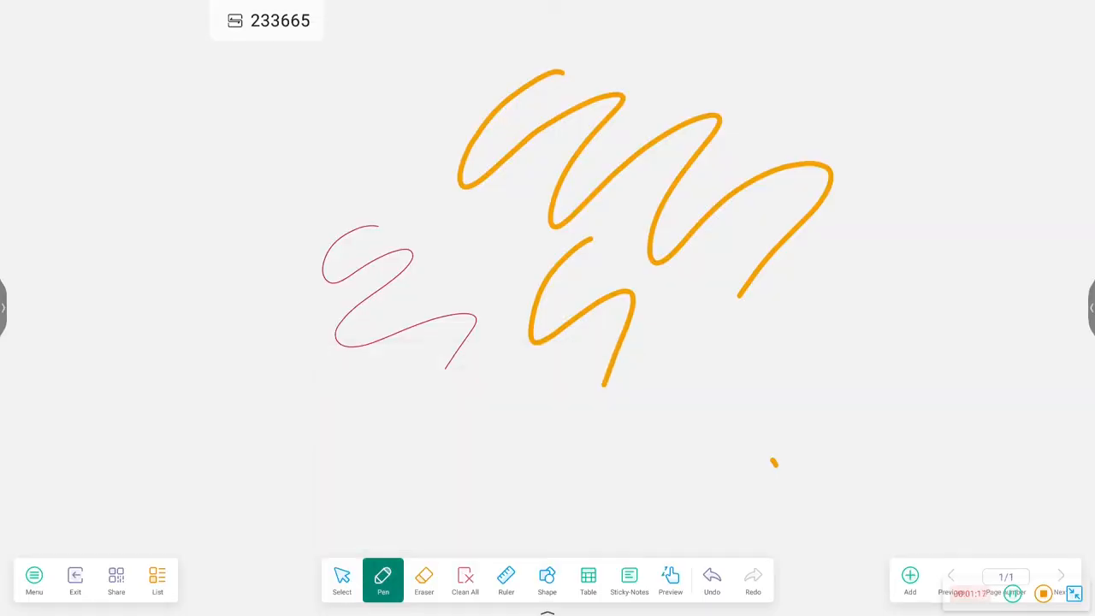
- Switch the magic pen to purple and draw a curved purple stroke on the board
{"action": "left_click", "coordinate": [382, 577]}
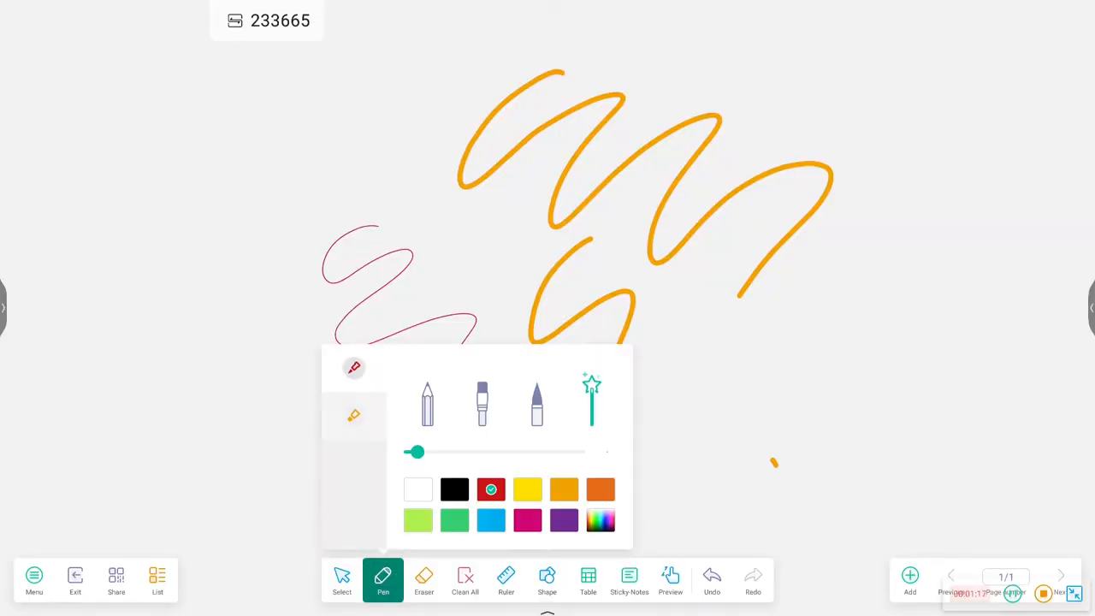
{"action": "left_click", "coordinate": [564, 520]}
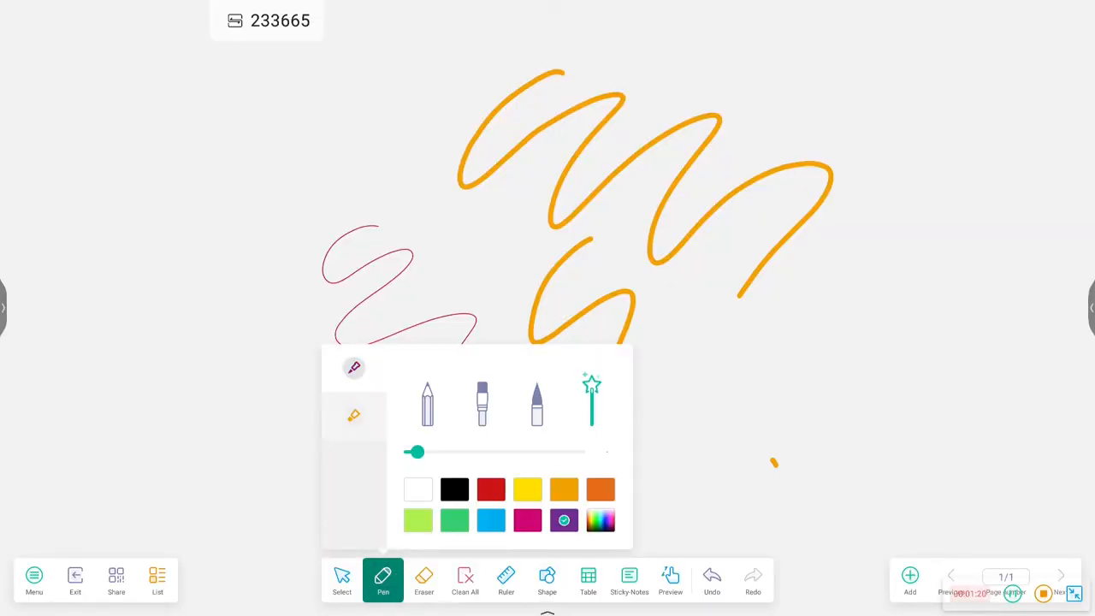
{"action": "left_click", "coordinate": [536, 402]}
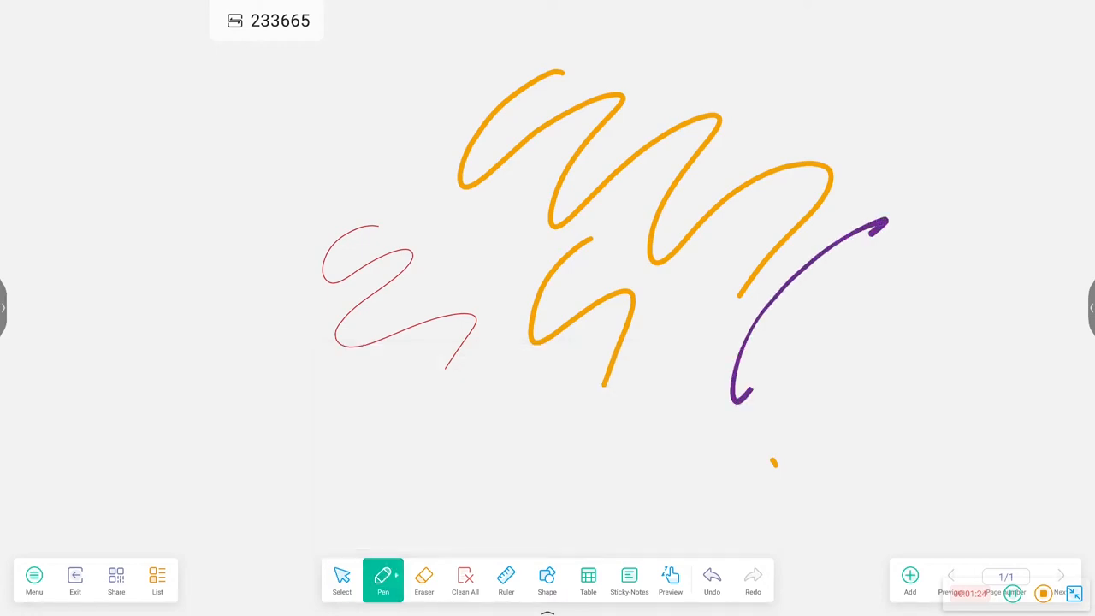
{"action": "left_click_drag", "start_coordinate": [872, 231], "coordinate": [907, 445]}
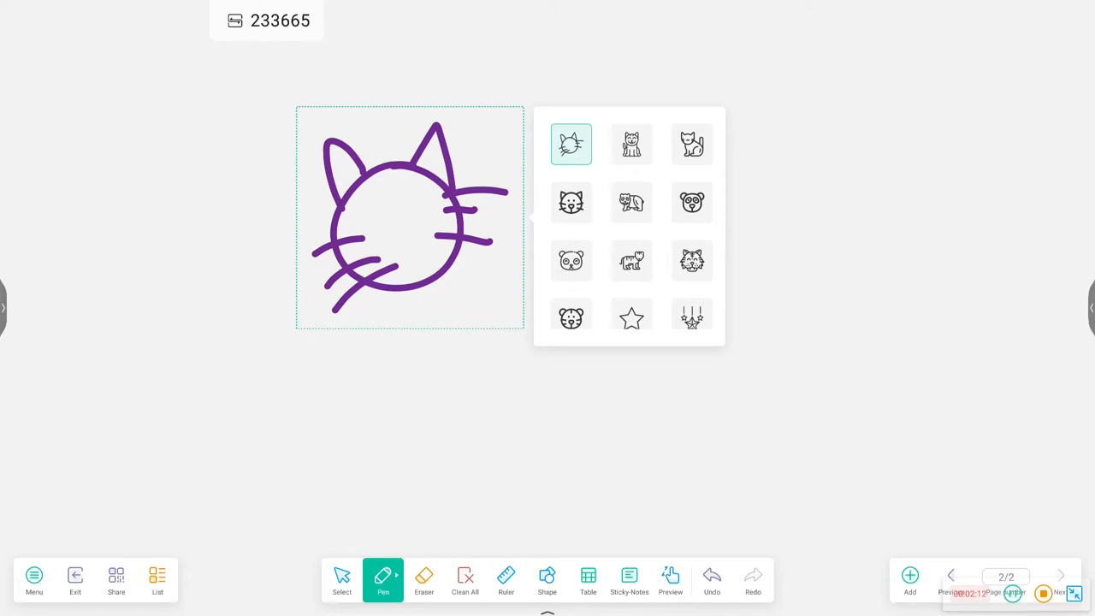
- Replace the purple cat sketch with the first suggested cat icon
{"action": "left_click", "coordinate": [571, 202]}
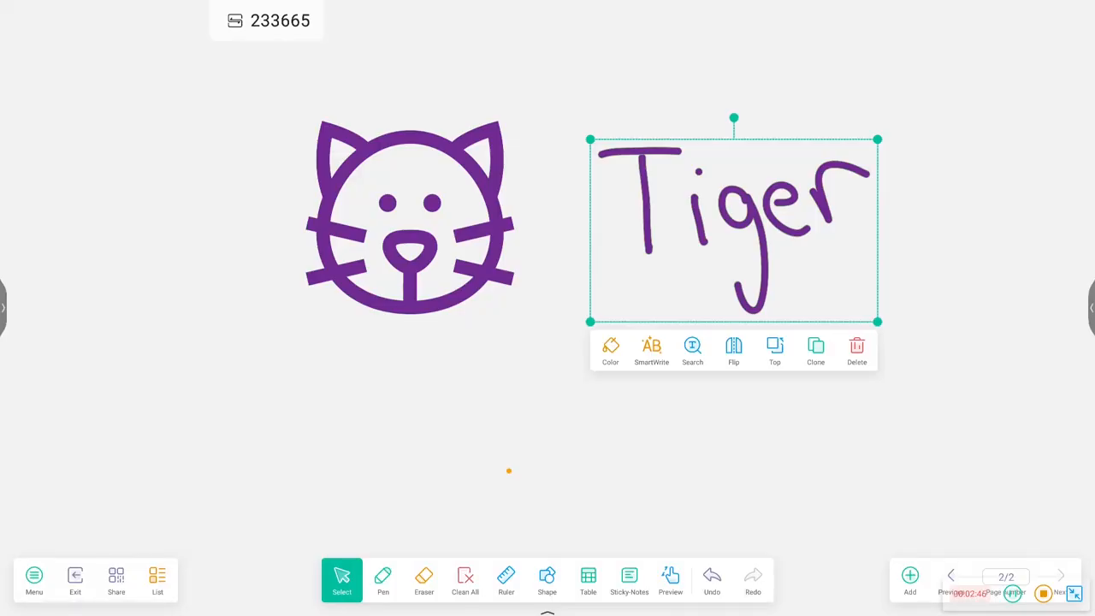
- Recolour the word Tiger red, SmartWrite it into neat lettering, and flip it horizontally
{"action": "left_click", "coordinate": [610, 351]}
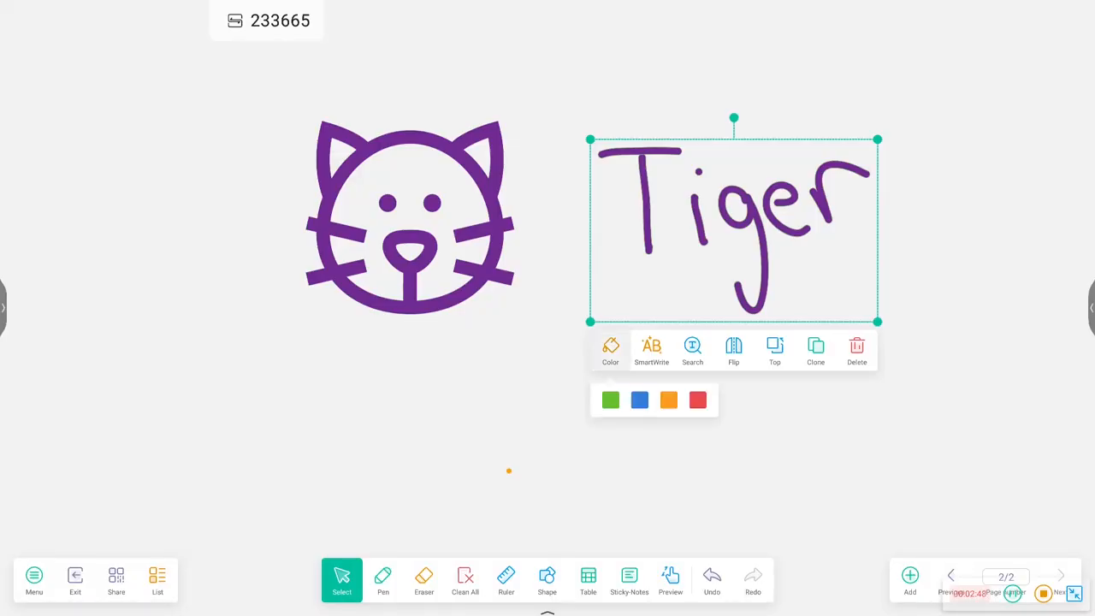
{"action": "left_click", "coordinate": [697, 399]}
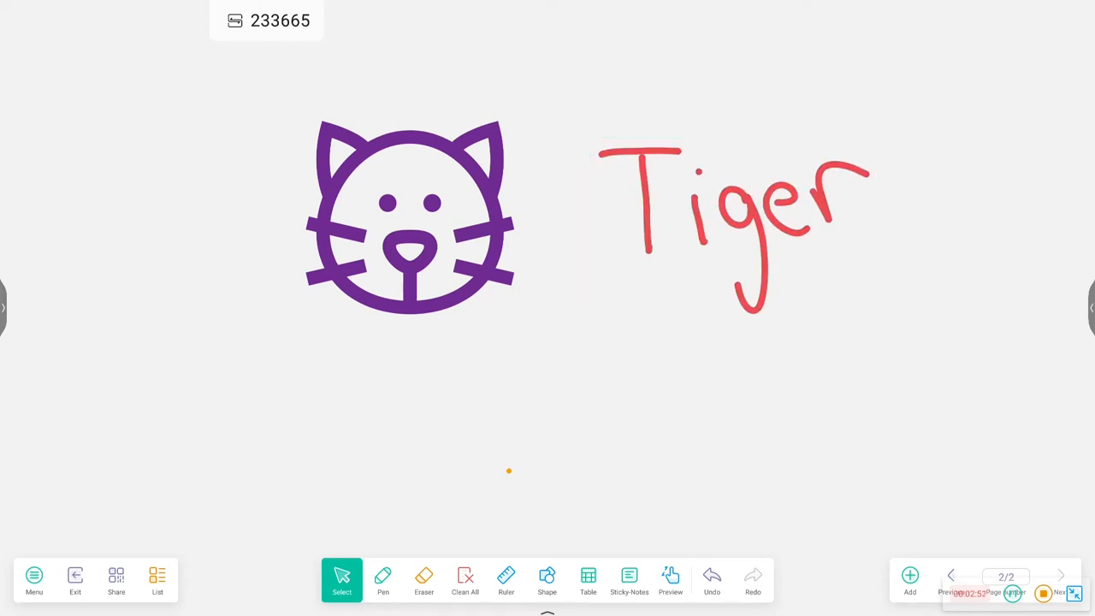
{"action": "left_click", "coordinate": [731, 205]}
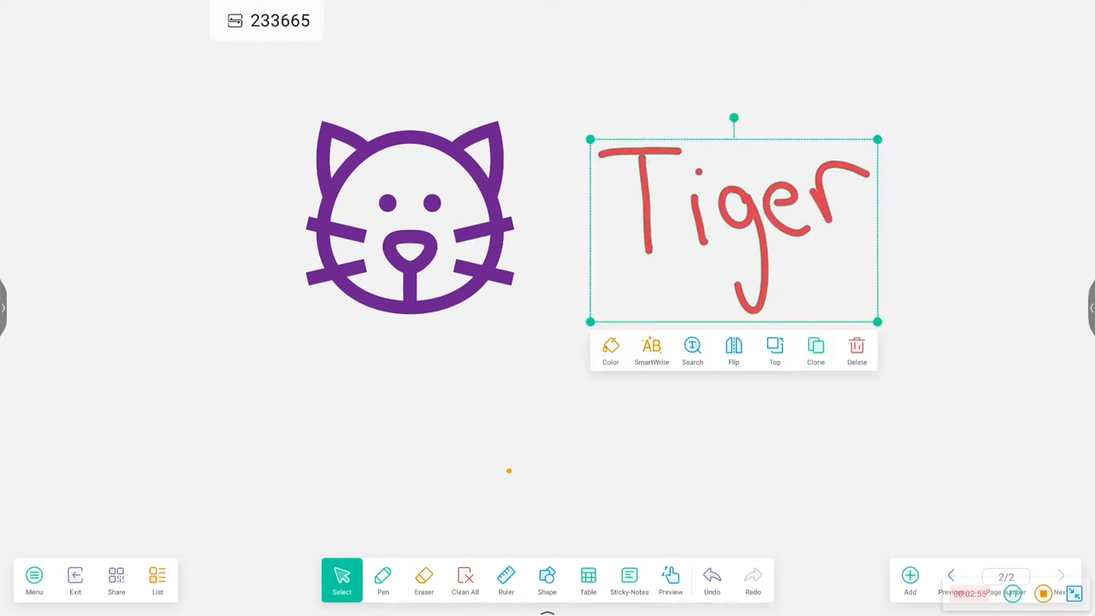
{"action": "left_click", "coordinate": [651, 351]}
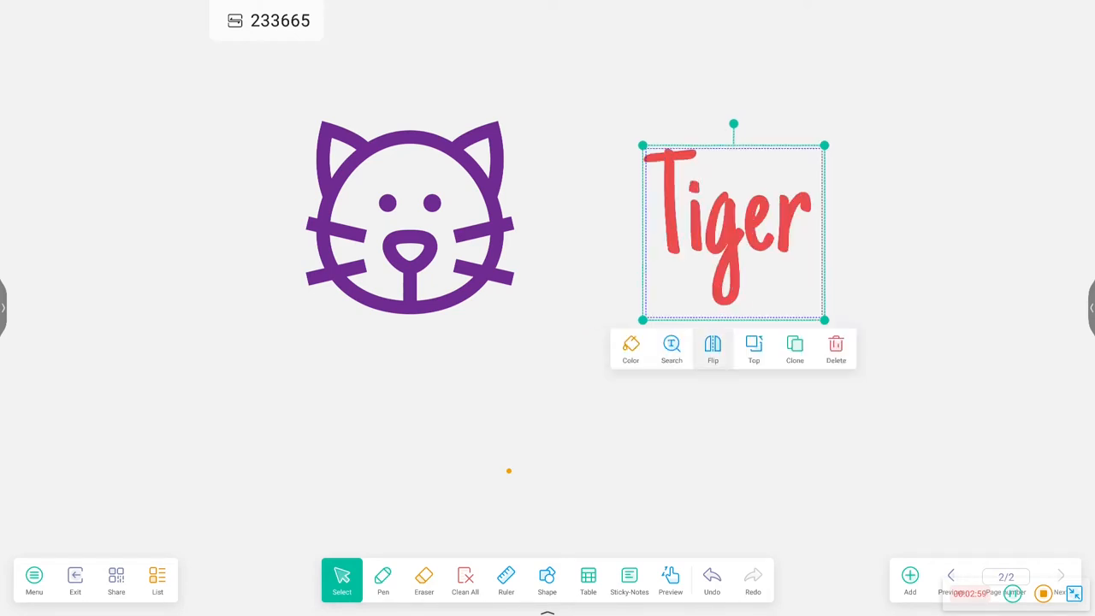
{"action": "left_click", "coordinate": [712, 348]}
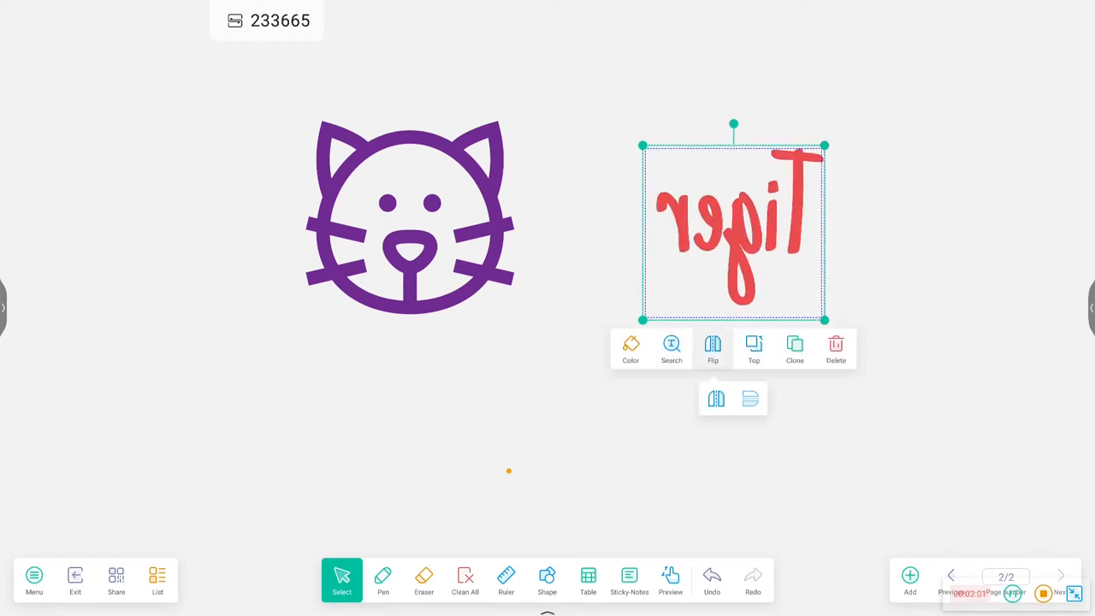